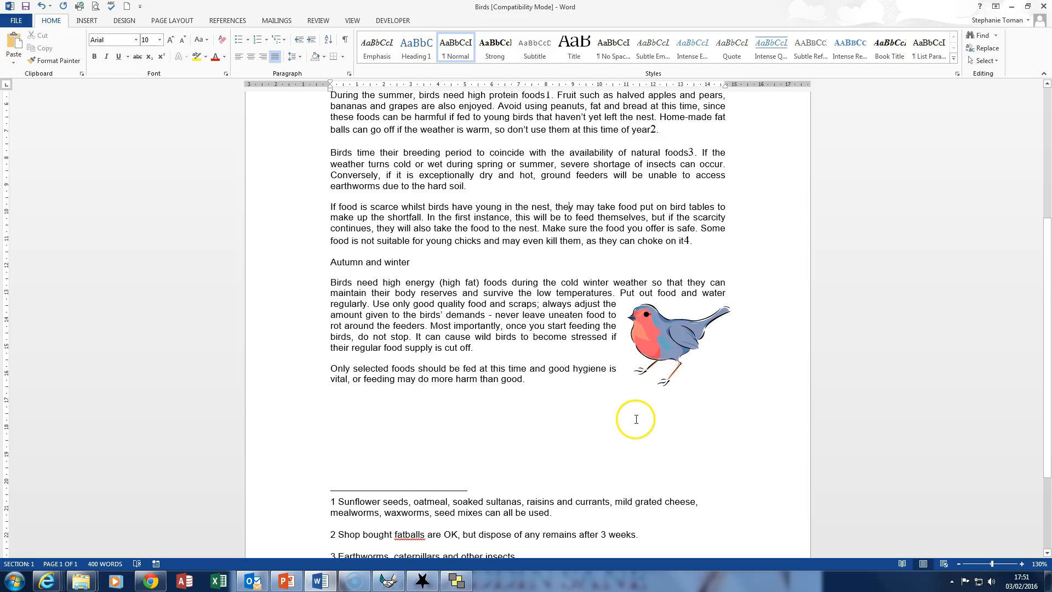
mouse_move(659, 343)
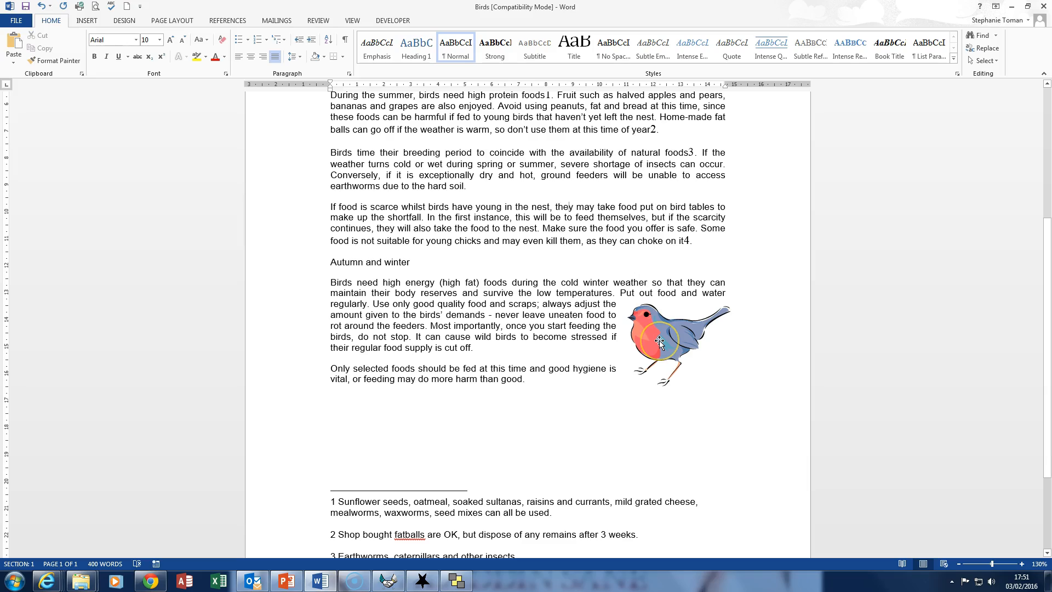
- Show the robin picture's context menu to reach its Wrap Text options
right_click(661, 339)
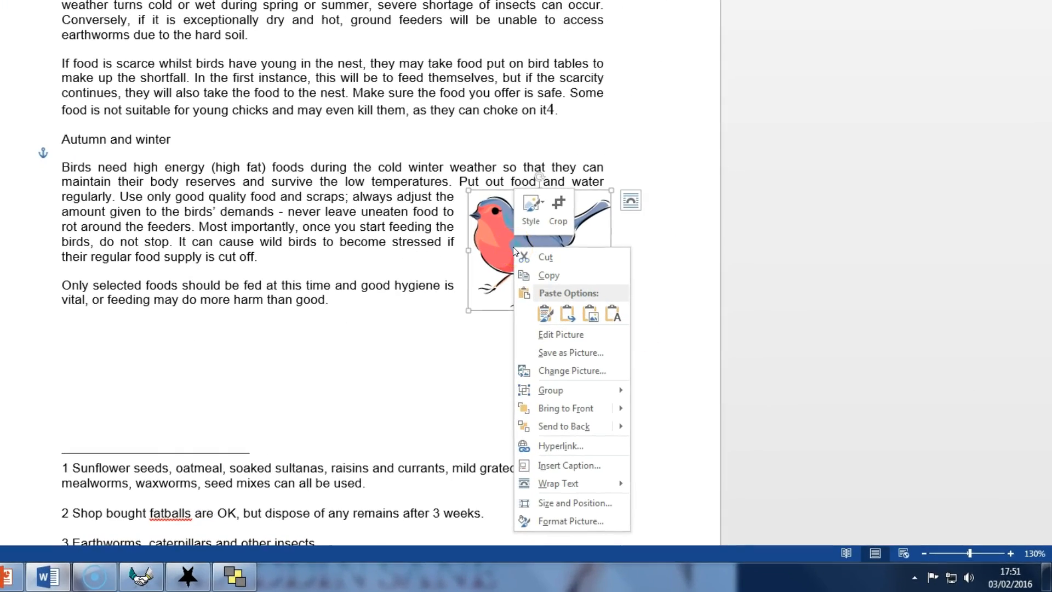
mouse_move(537, 240)
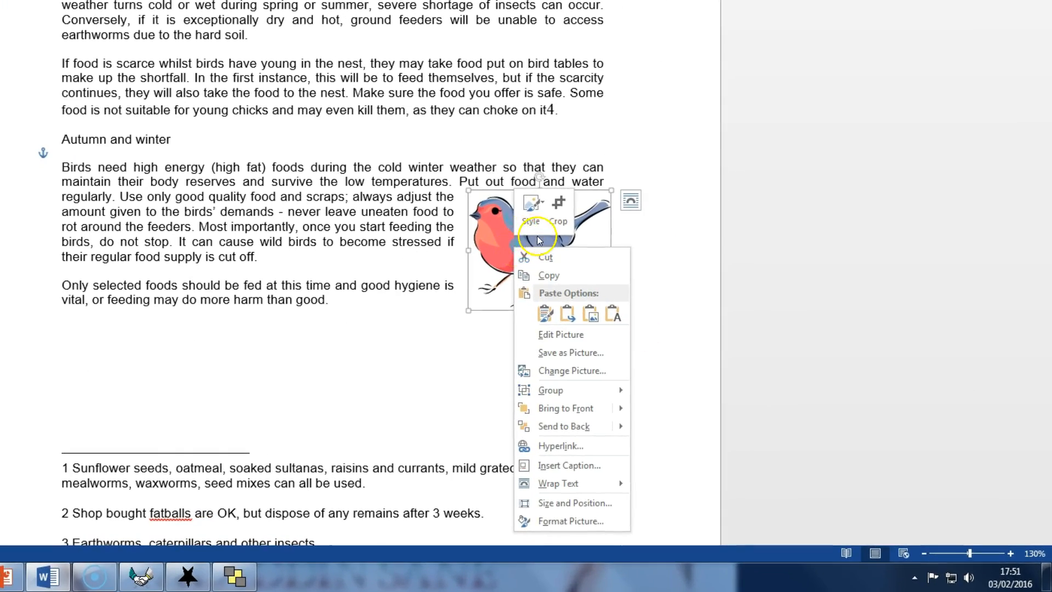
mouse_move(582, 228)
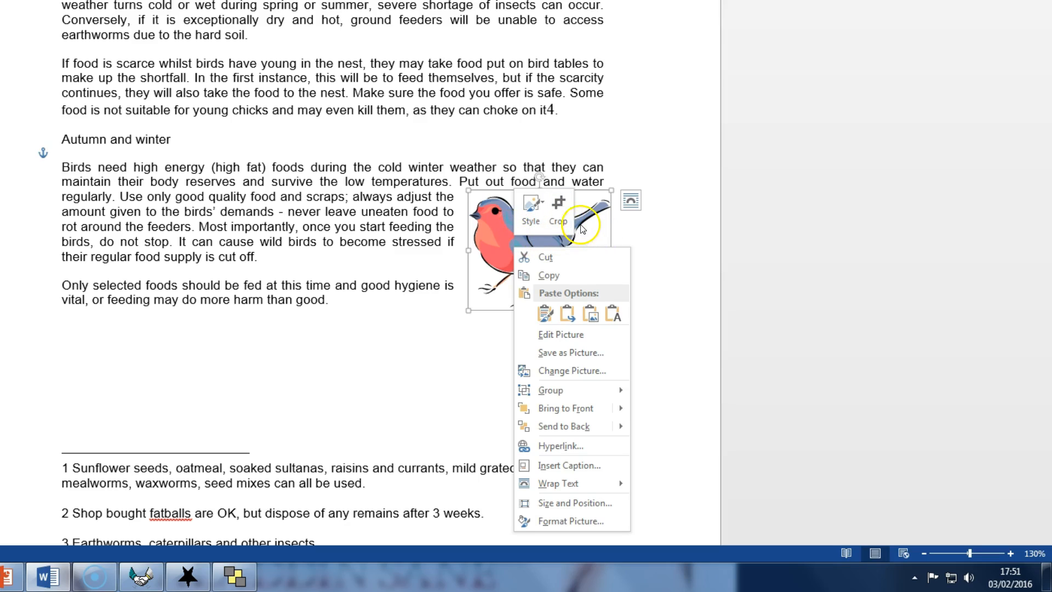
mouse_move(571, 522)
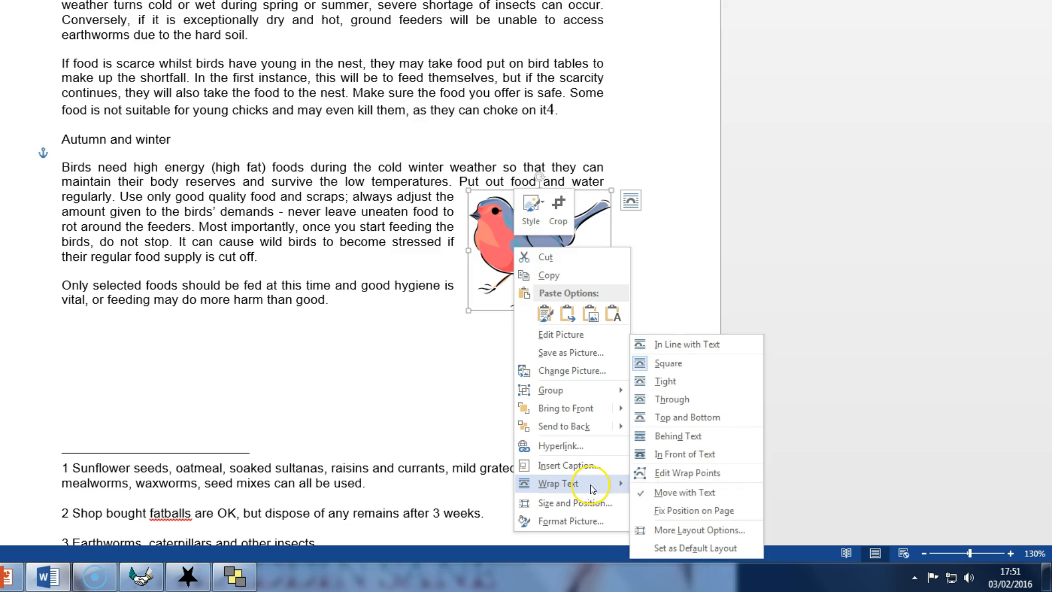
mouse_move(699, 531)
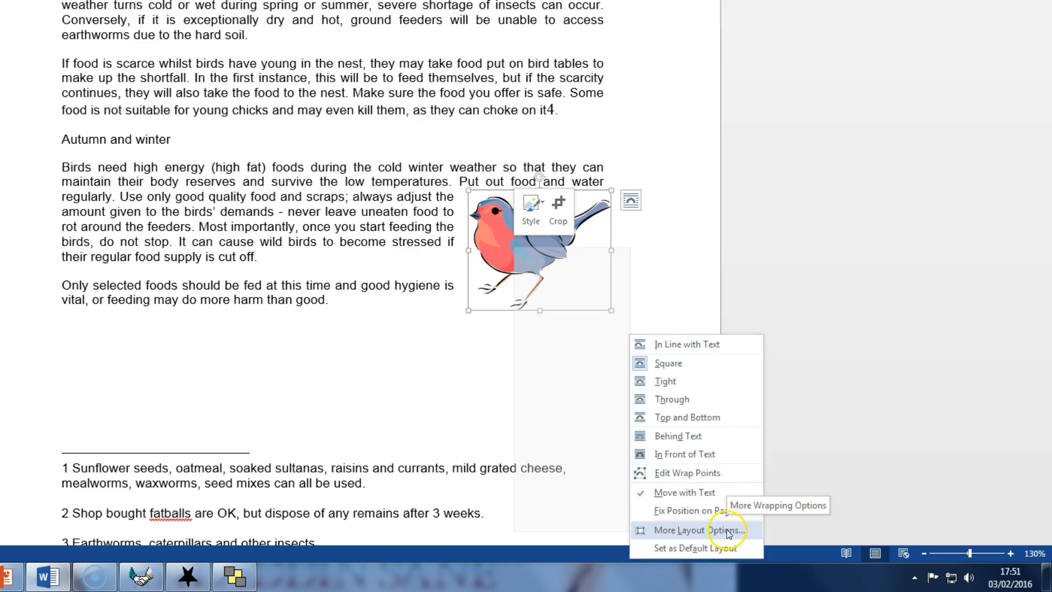
- In More Layout Options, keep Square wrapping and set Wrap text to Right only
click(686, 531)
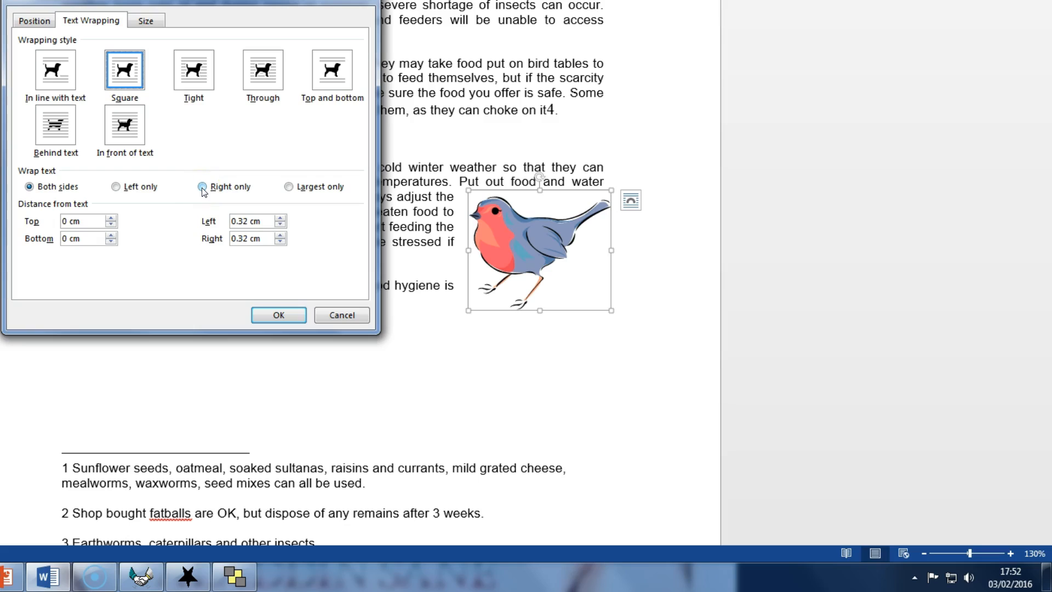
click(201, 186)
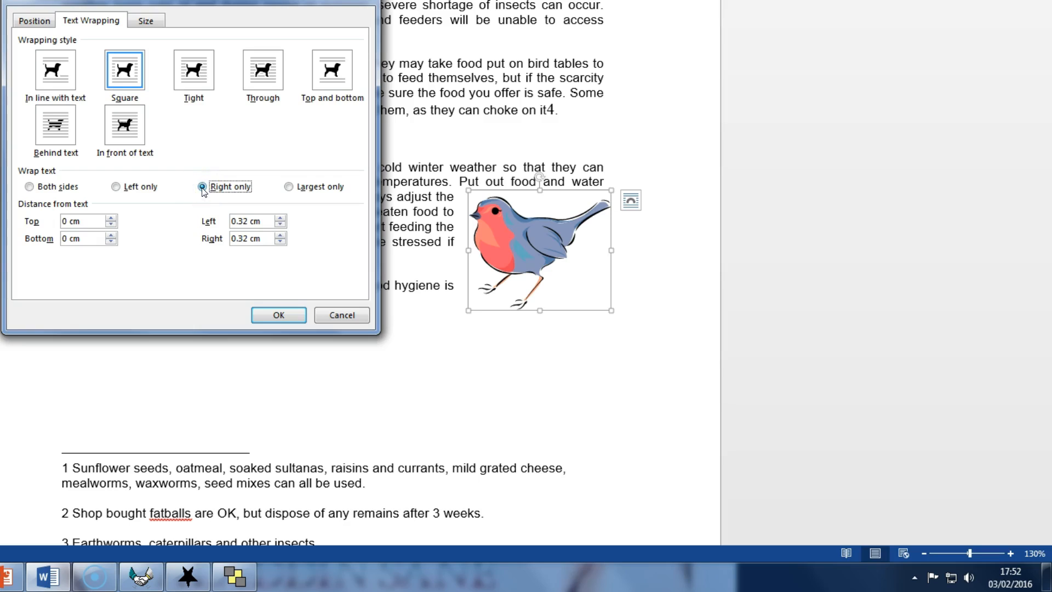
mouse_move(279, 315)
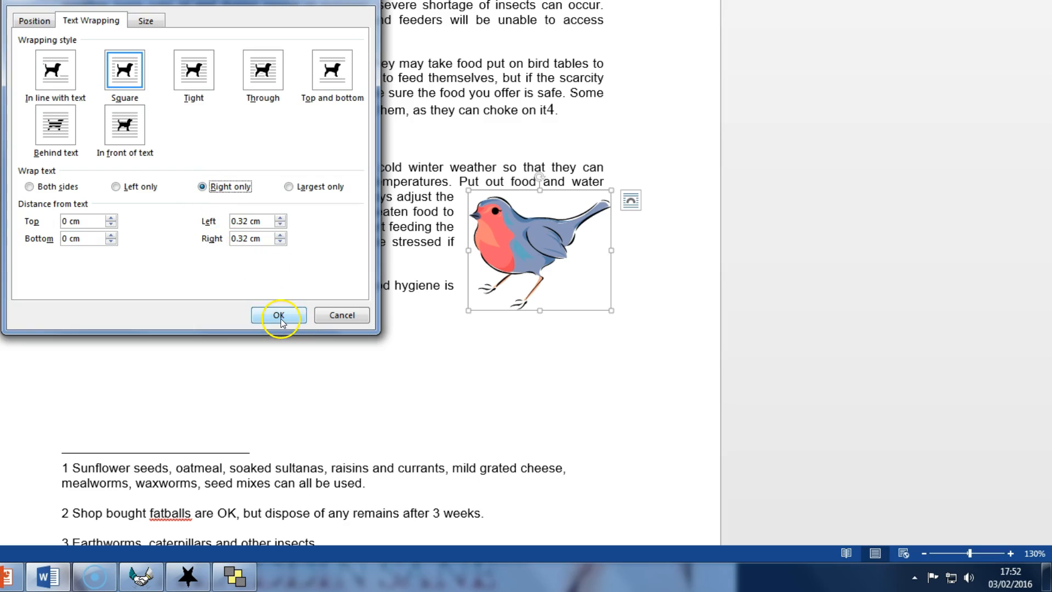
- Confirm the Layout dialog so text flows only to the robin's right
click(278, 316)
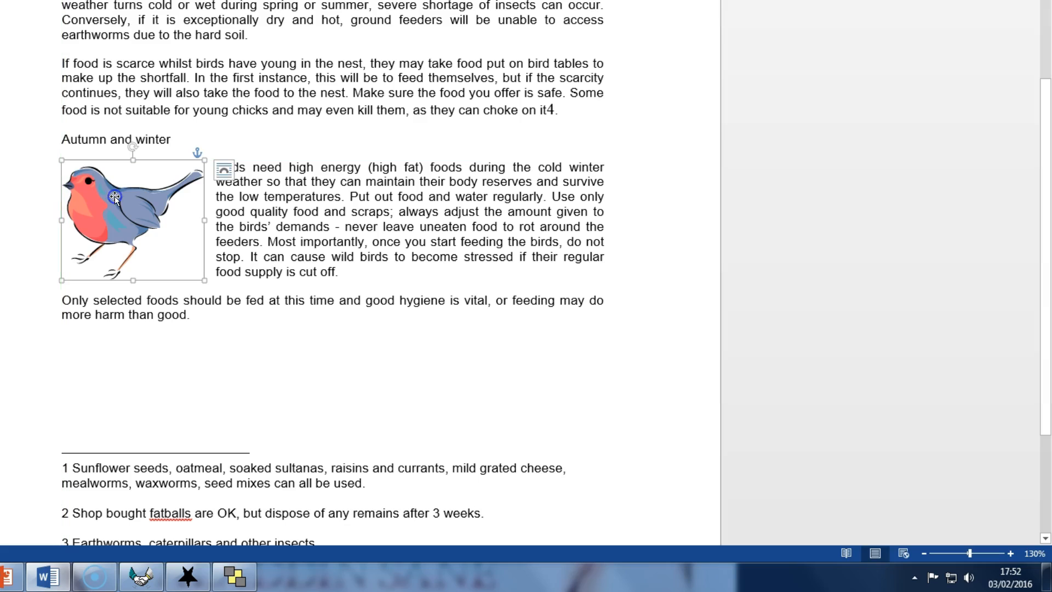
mouse_move(209, 165)
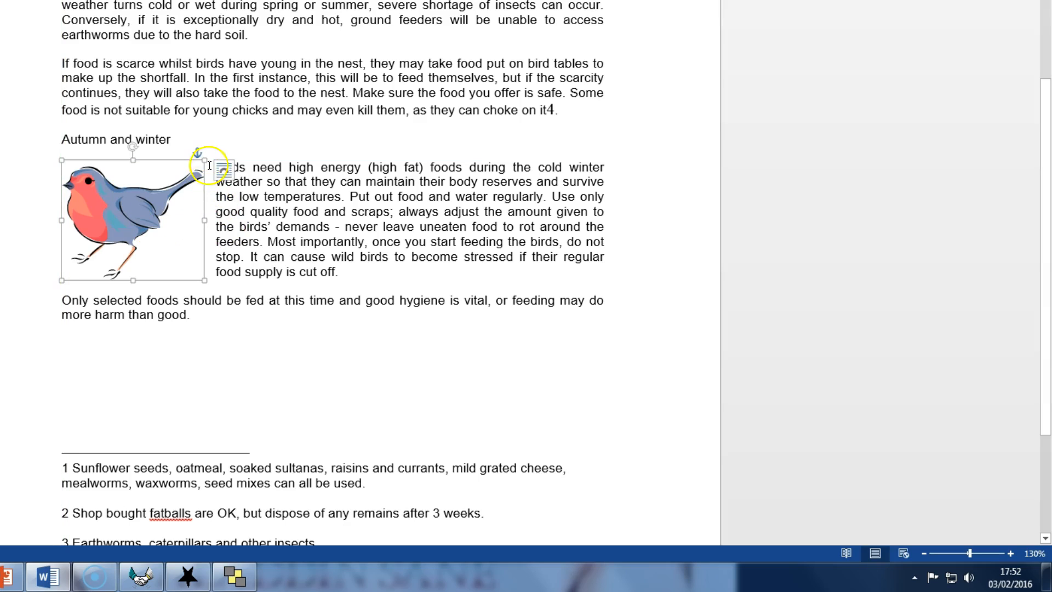
mouse_move(246, 312)
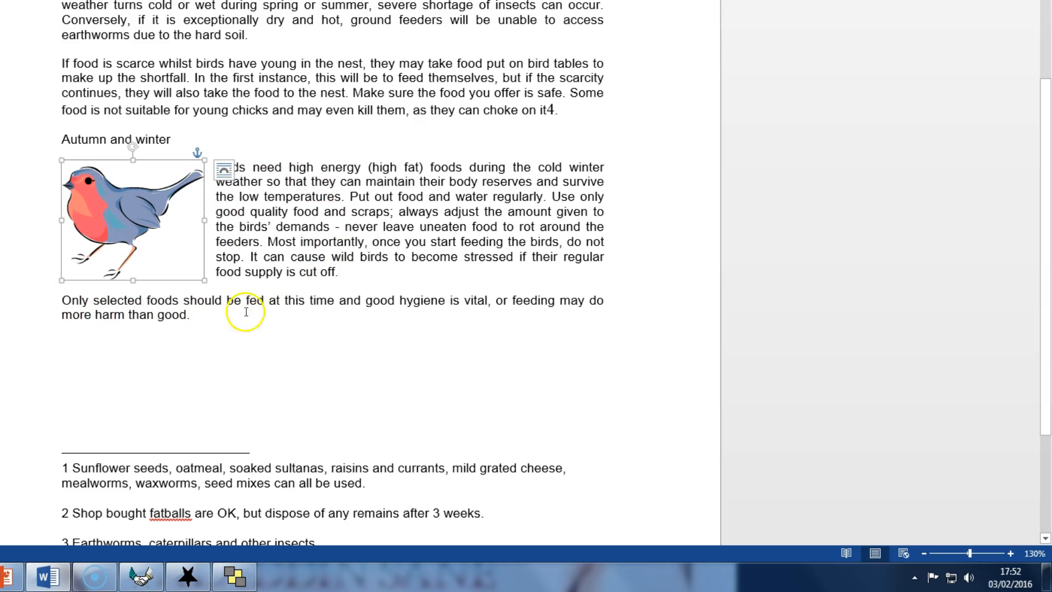
mouse_move(184, 345)
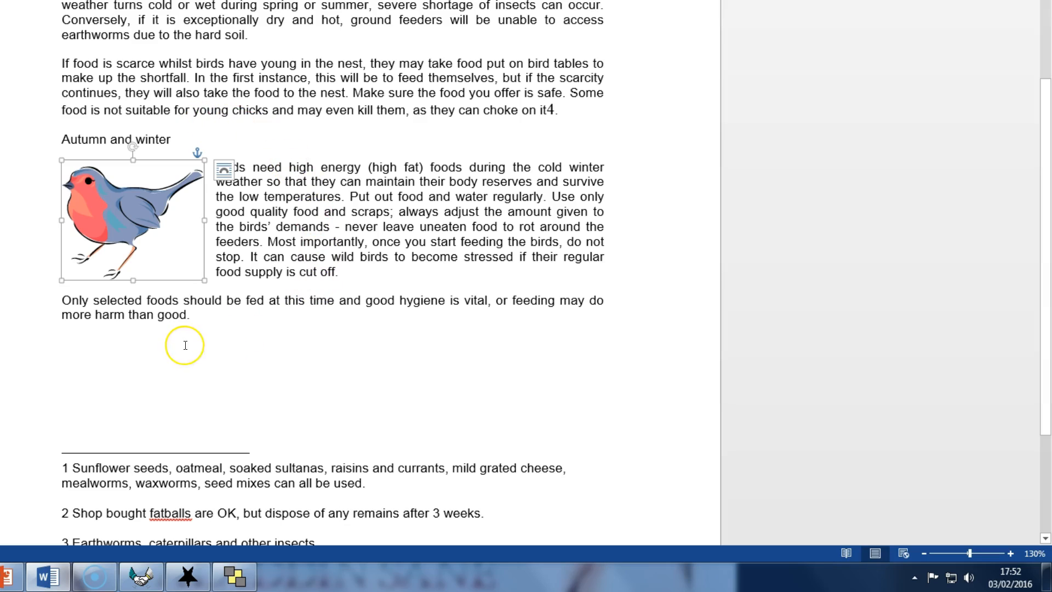
mouse_move(184, 344)
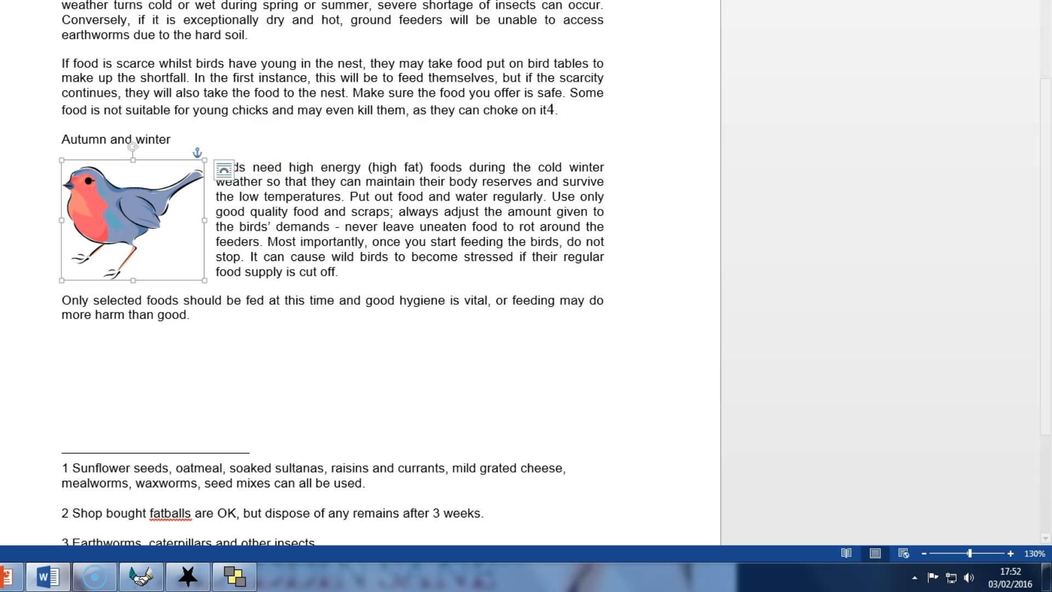